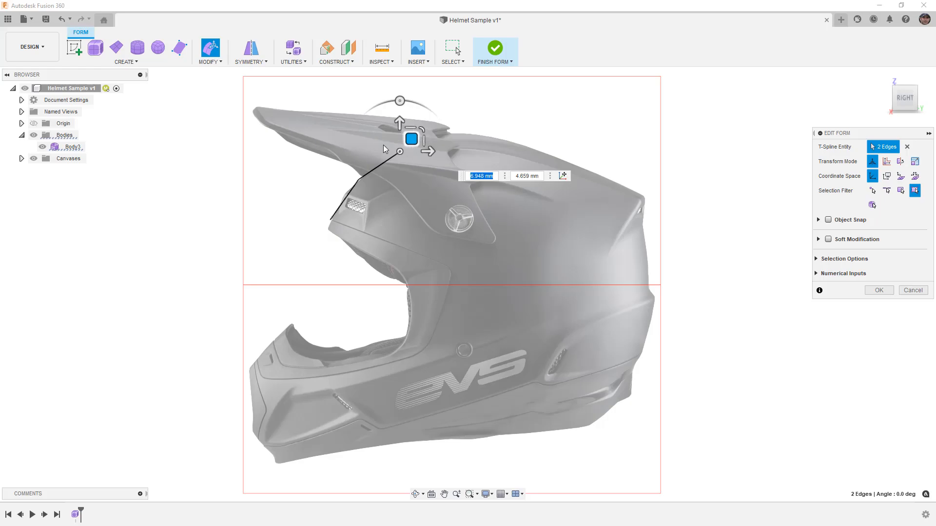
# Extrude the T-spline strip up from the visor and across the helmet crown
pyautogui.moveTo(412, 139); pyautogui.dragTo(473, 125)
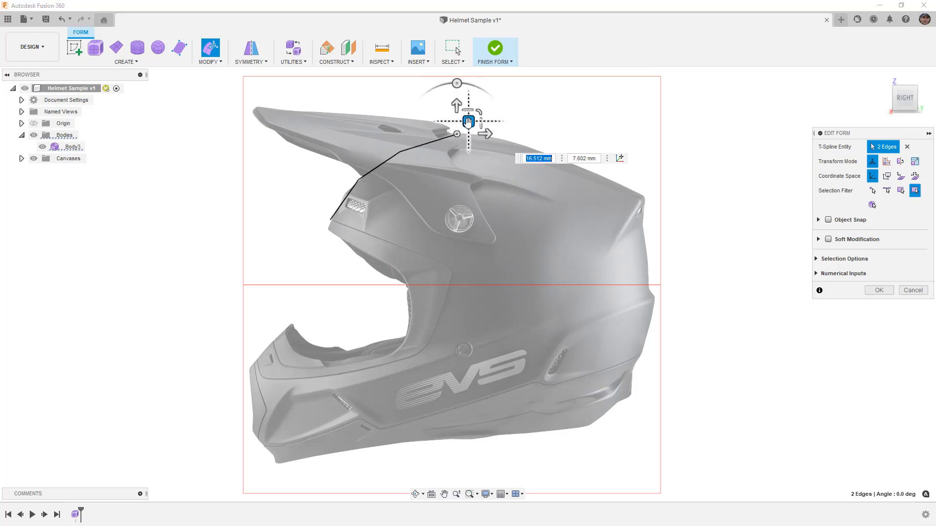
pyautogui.moveTo(469, 121); pyautogui.dragTo(534, 132)
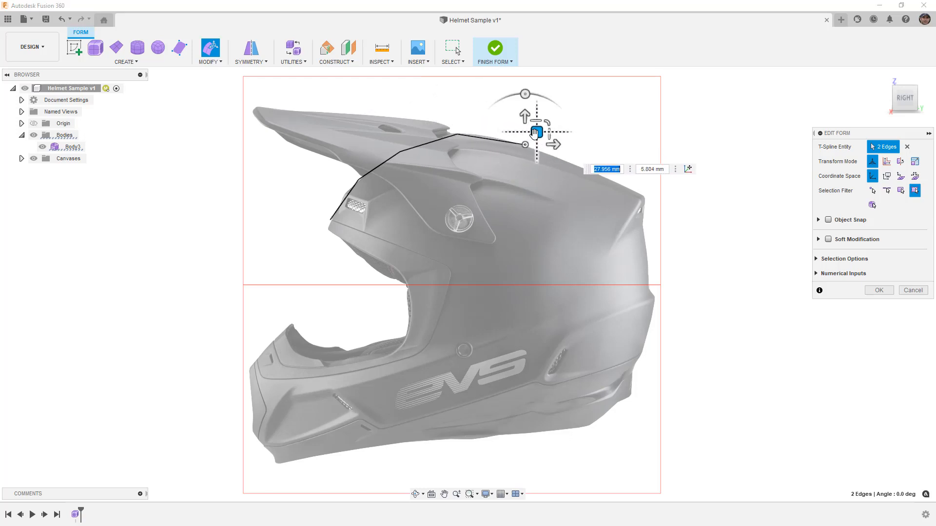
pyautogui.moveTo(533, 132); pyautogui.dragTo(622, 166)
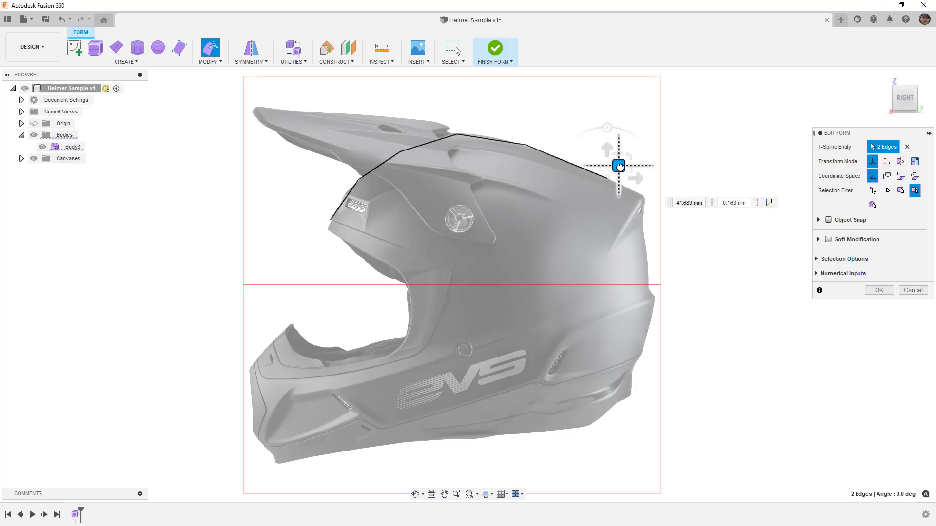
# Continue the strip over the rear and down to the lower back of the helmet
pyautogui.moveTo(619, 165); pyautogui.dragTo(653, 212)
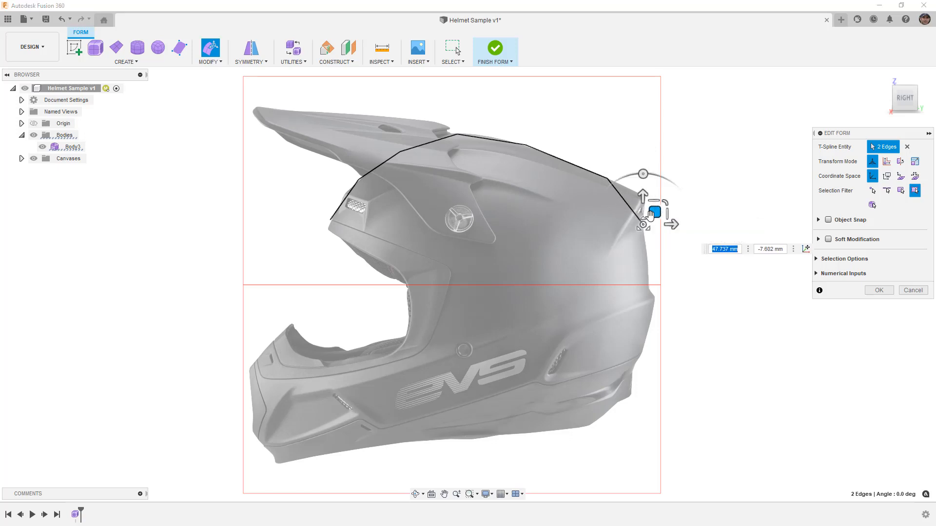
pyautogui.moveTo(652, 211); pyautogui.dragTo(661, 279)
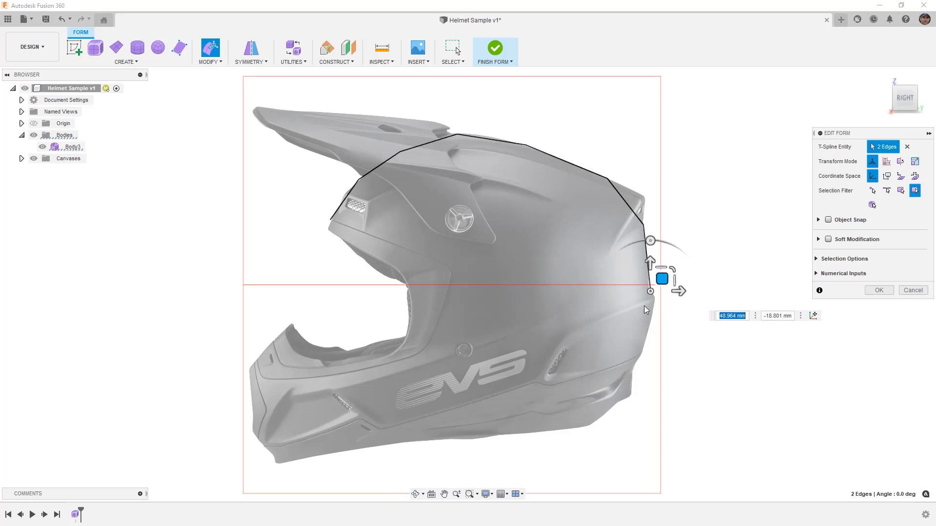
pyautogui.moveTo(613, 320)
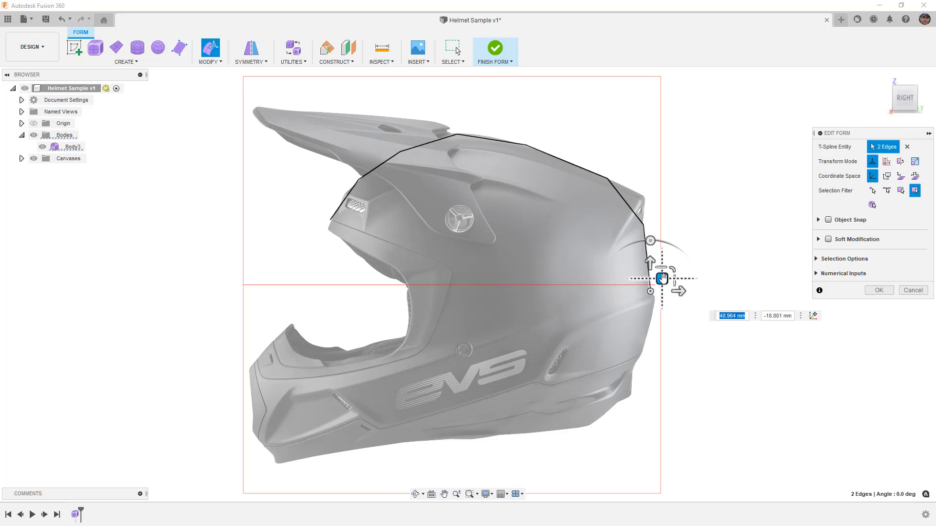
pyautogui.moveTo(661, 277); pyautogui.dragTo(651, 347)
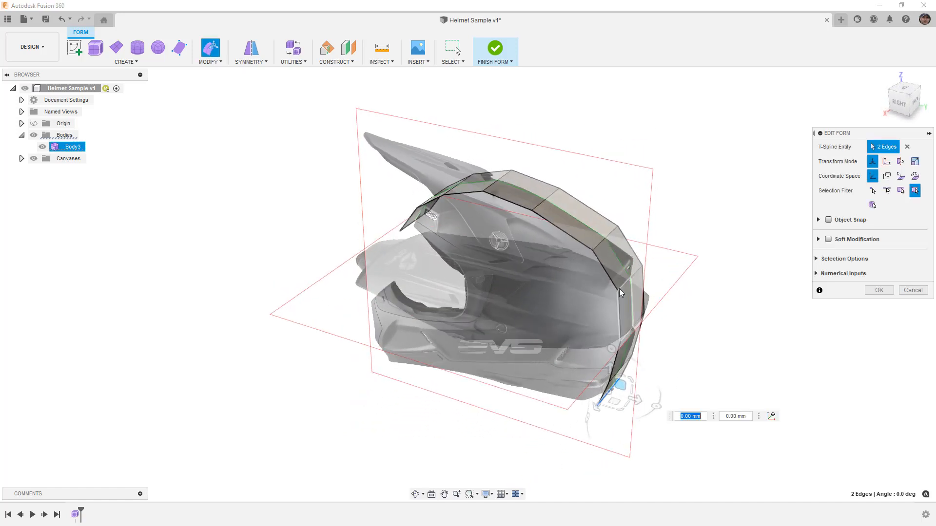
pyautogui.moveTo(568, 217)
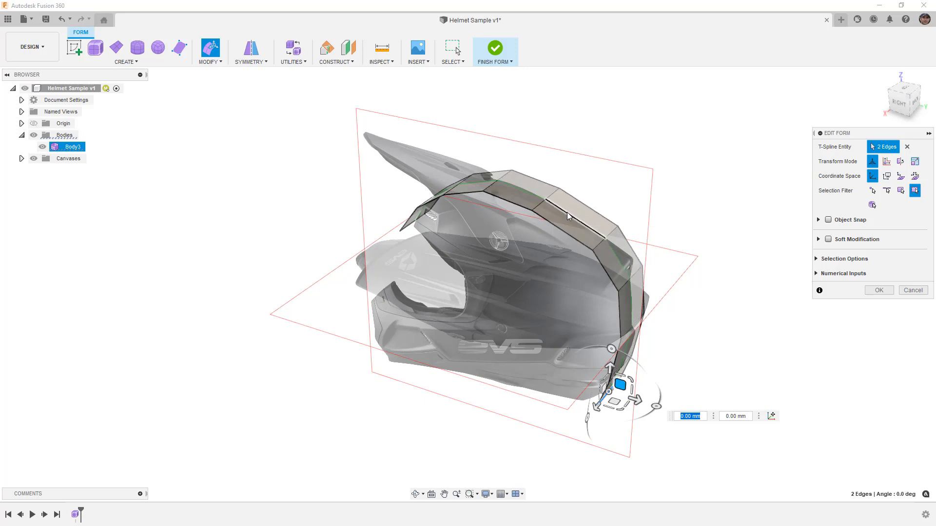
pyautogui.moveTo(446, 217)
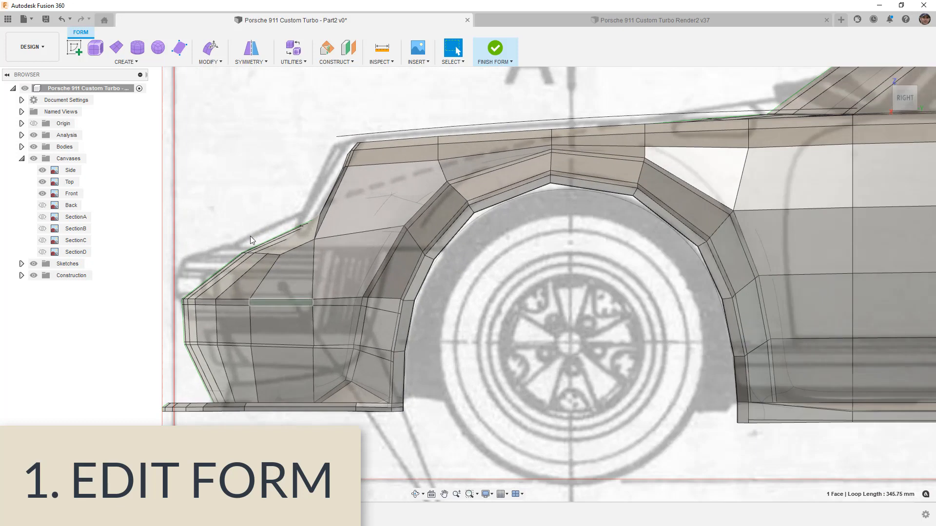
# Raise a selected row of Porsche fender edges with Edit Form
pyautogui.click(231, 237)
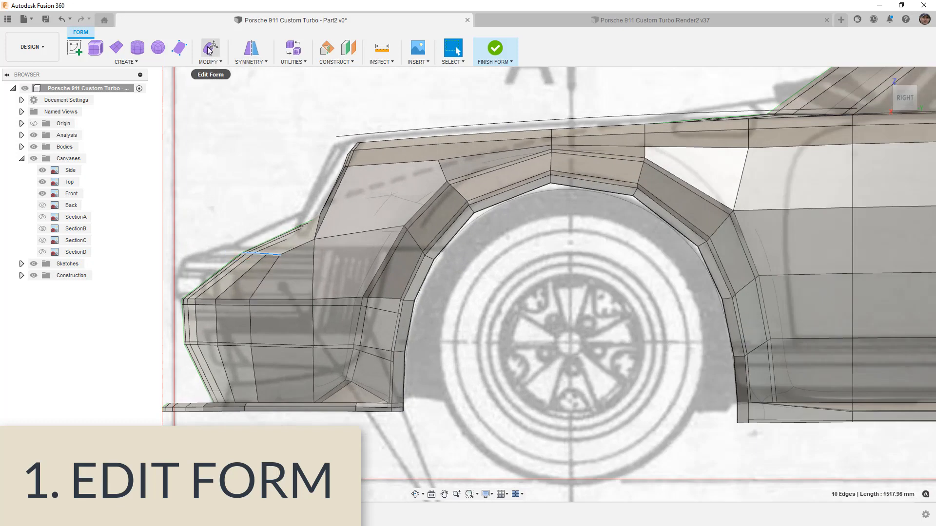
pyautogui.click(211, 48)
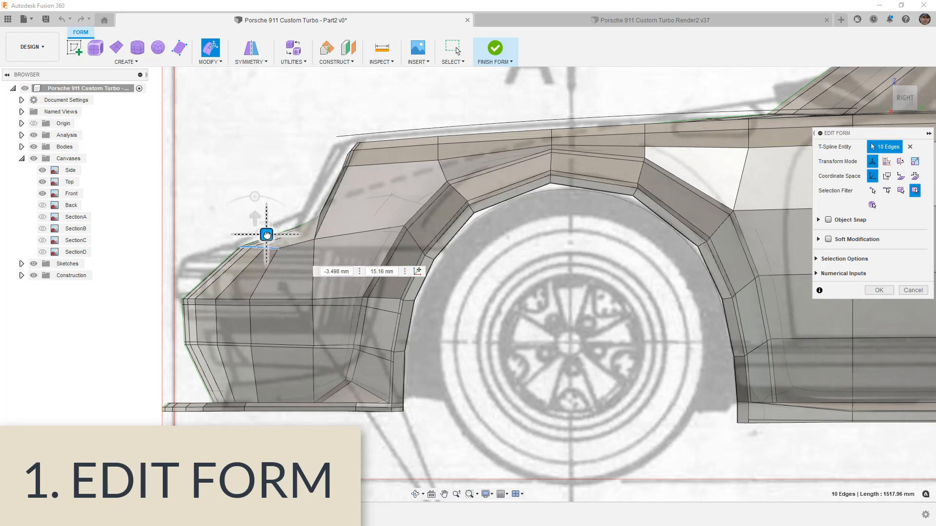
pyautogui.moveTo(266, 233); pyautogui.dragTo(266, 227)
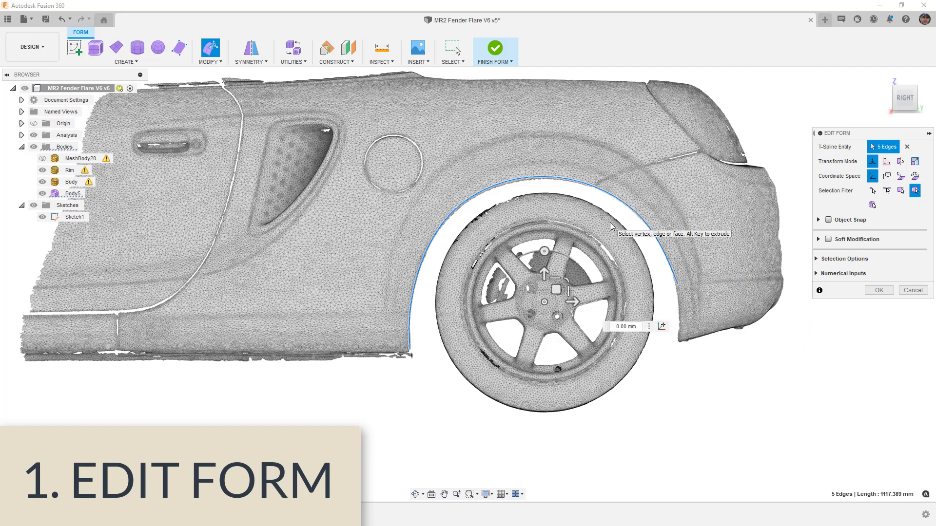
# Pull the wheel-arch edges into a flare strip and stretch its front end forward toward the door
pyautogui.moveTo(554, 290); pyautogui.dragTo(567, 278)
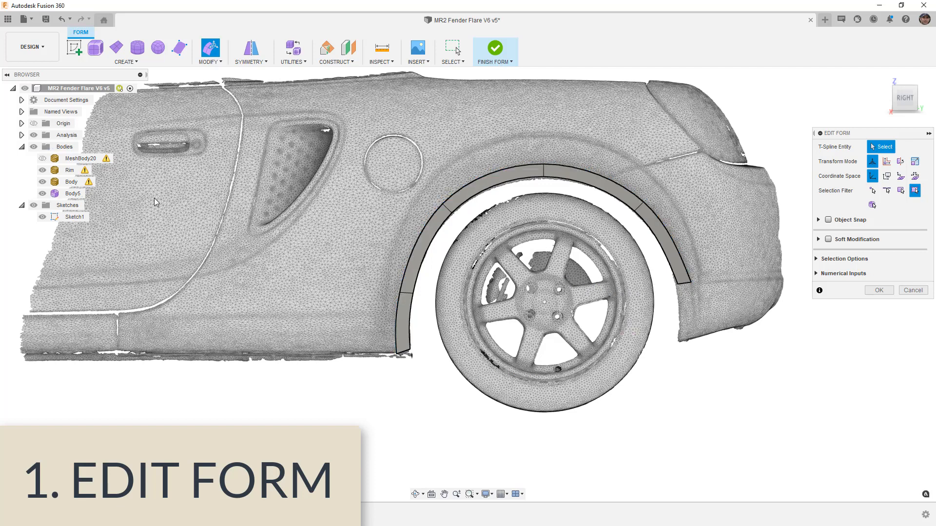
pyautogui.moveTo(515, 432)
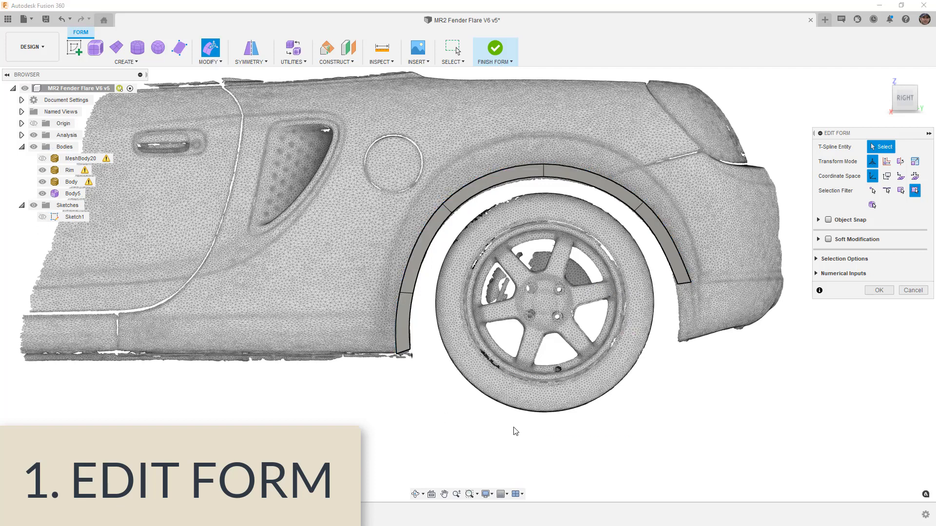
pyautogui.click(403, 310)
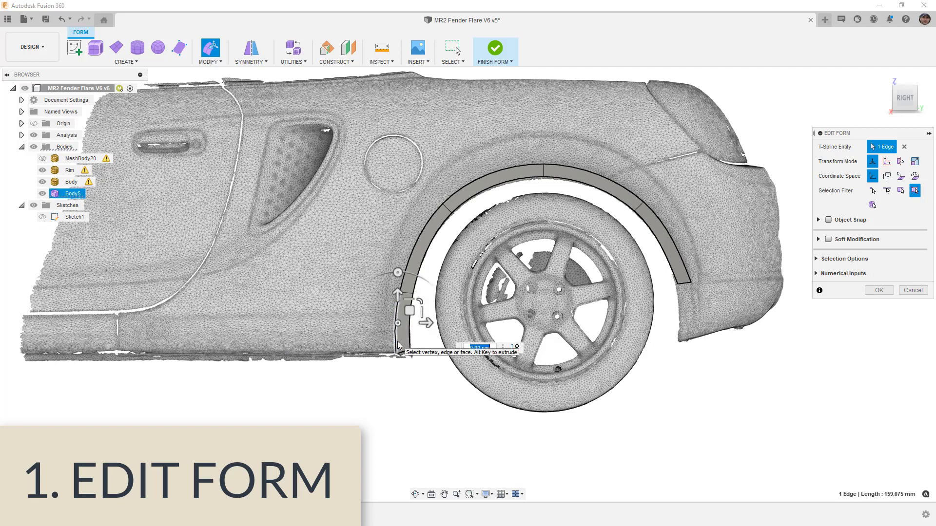
pyautogui.moveTo(411, 309); pyautogui.dragTo(269, 309)
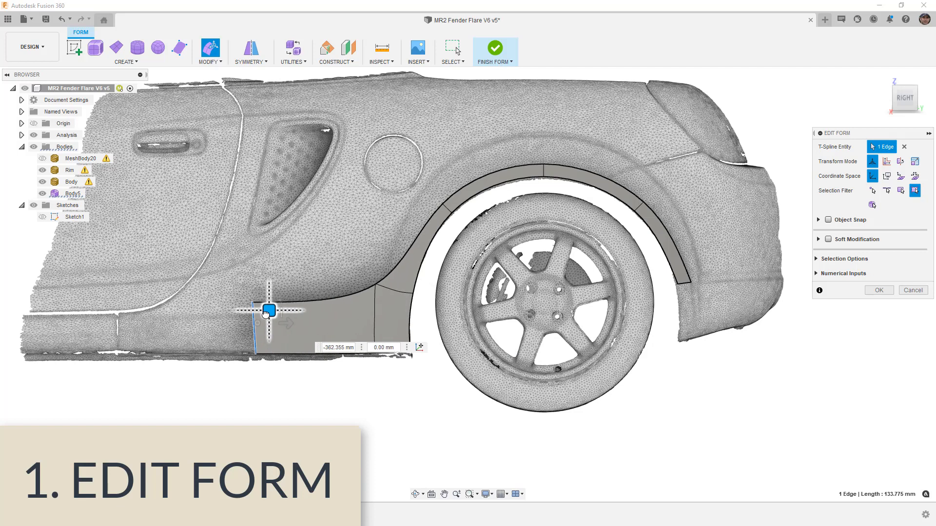
pyautogui.moveTo(267, 310); pyautogui.dragTo(248, 315)
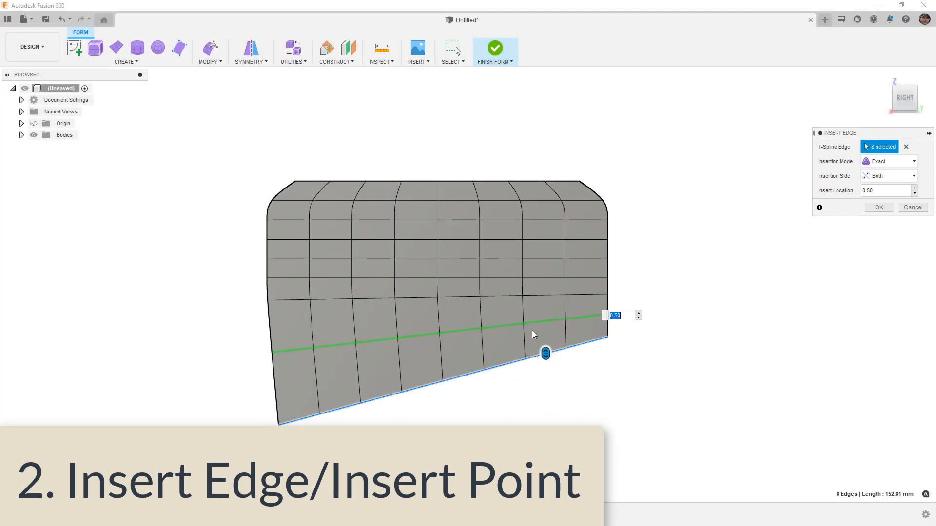
pyautogui.moveTo(508, 309)
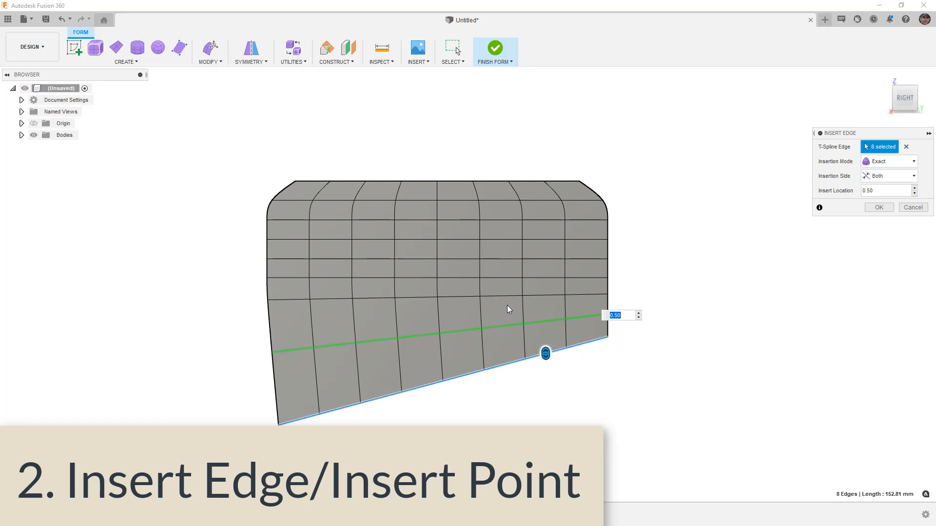
pyautogui.moveTo(847, 181)
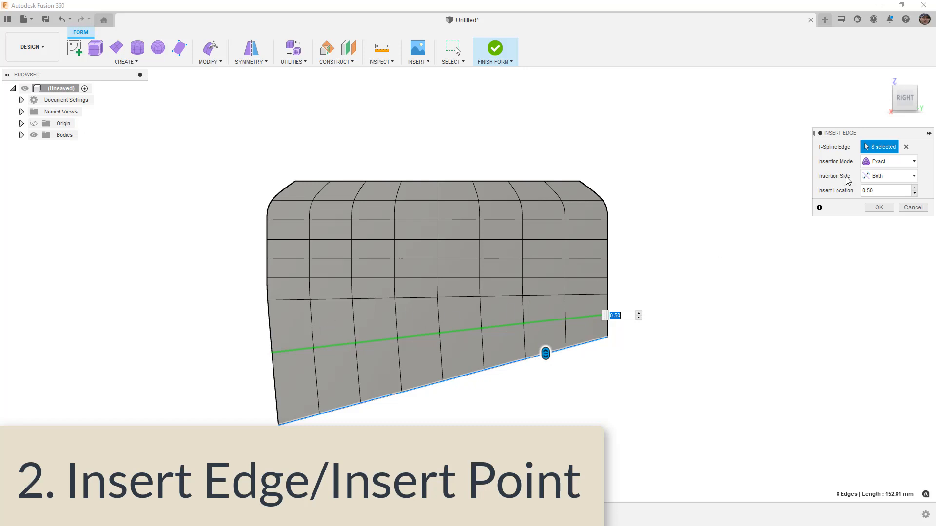
# Set Insert Edge to simple mode with Single insertion side on the test surface
pyautogui.click(889, 160)
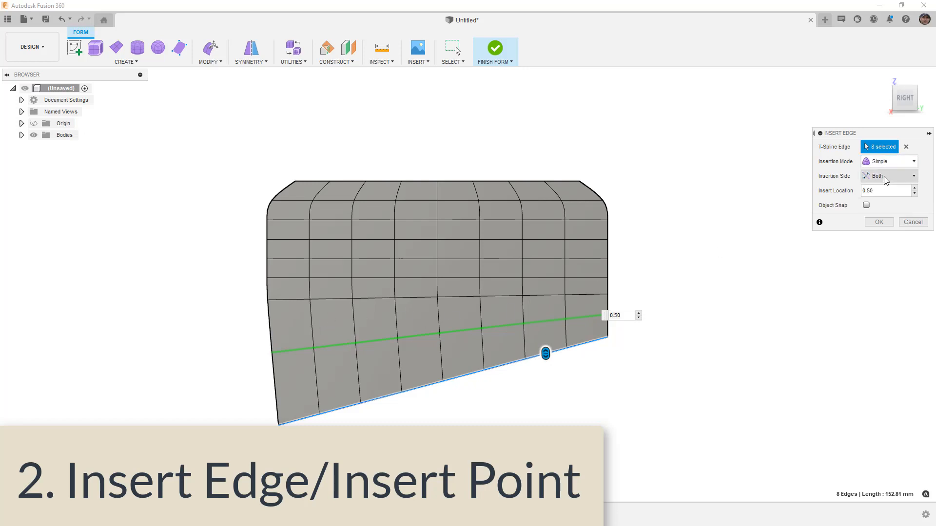
pyautogui.click(889, 176)
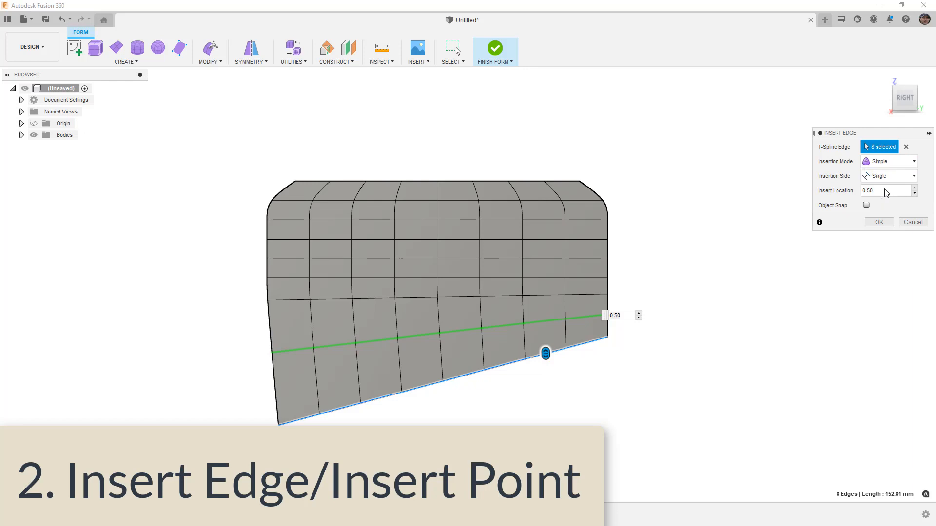
pyautogui.click(888, 176)
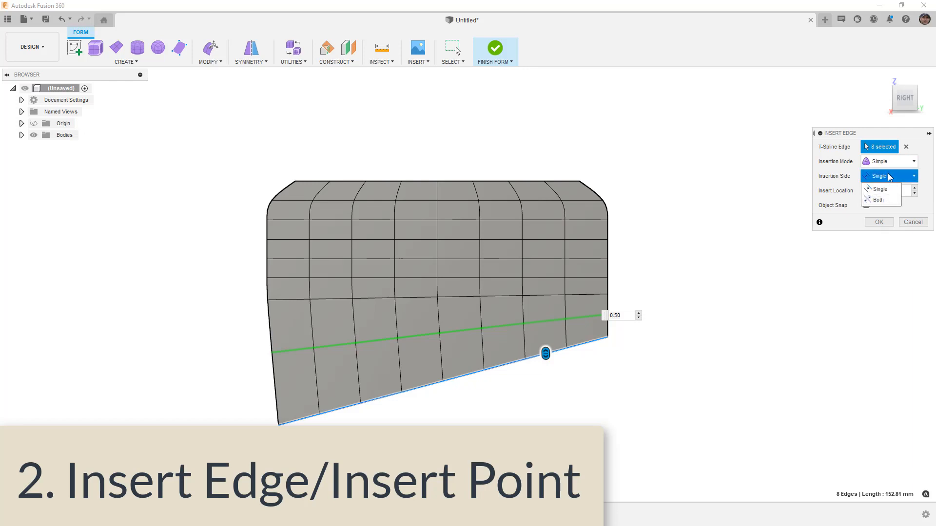
pyautogui.click(878, 188)
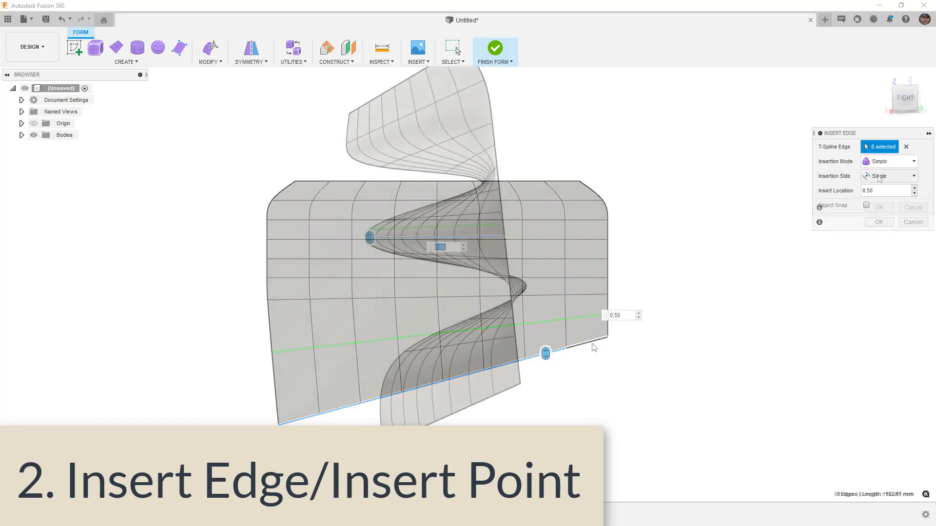
pyautogui.click(887, 161)
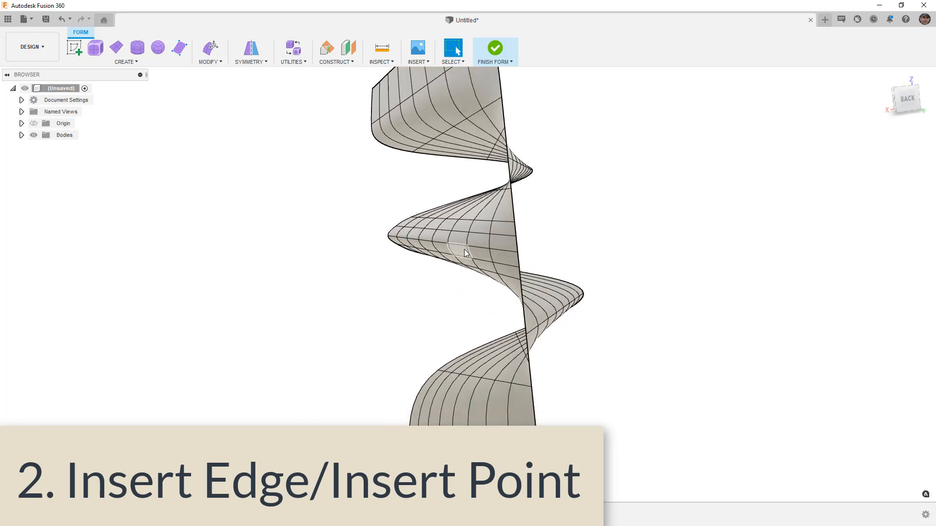
pyautogui.click(466, 238)
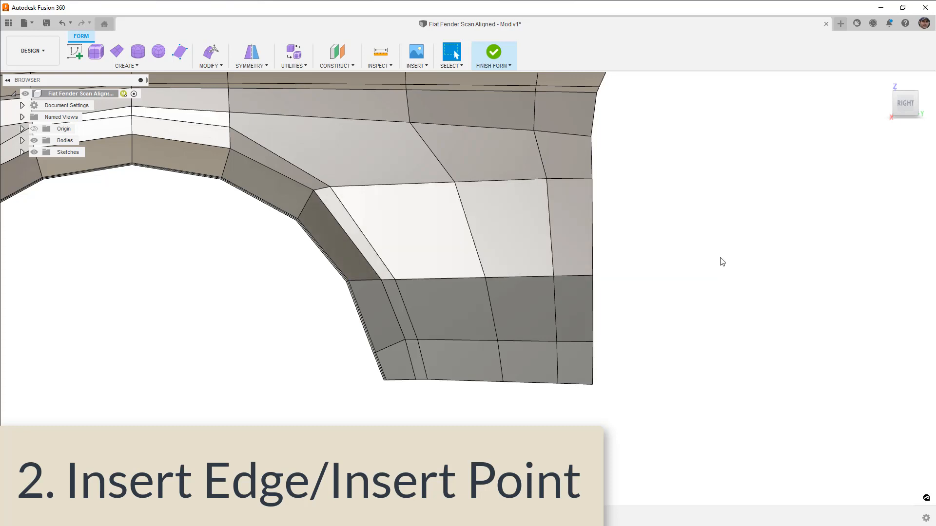
pyautogui.moveTo(612, 281)
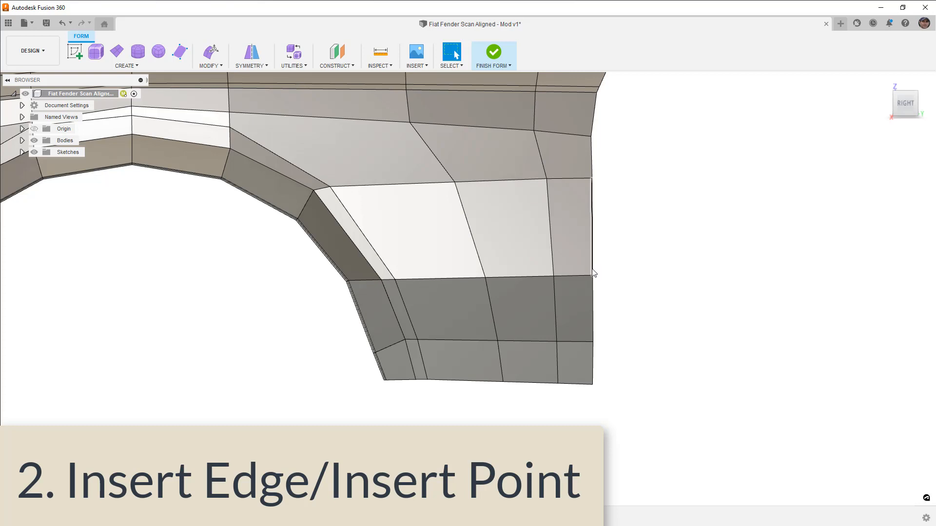
# Insert an edge loop along the fender below the wheel arch and check it from behind
pyautogui.click(210, 56)
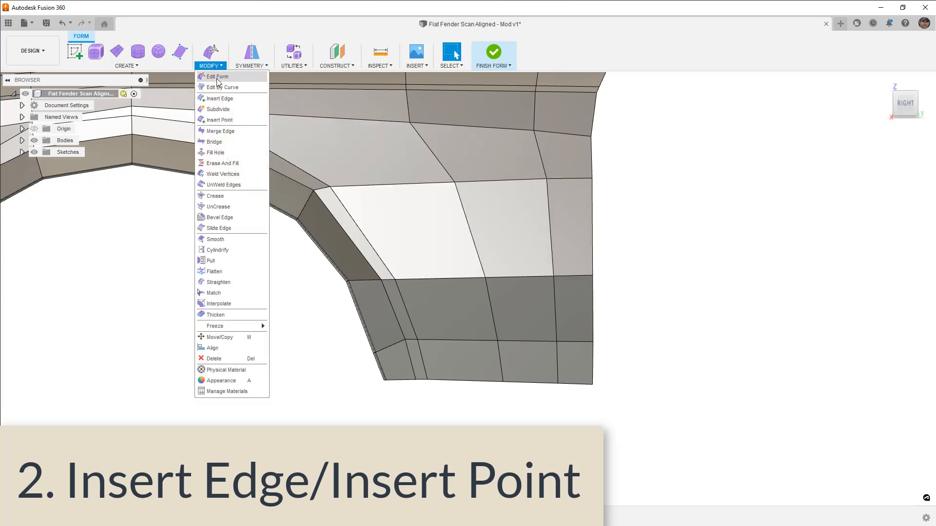
pyautogui.click(220, 119)
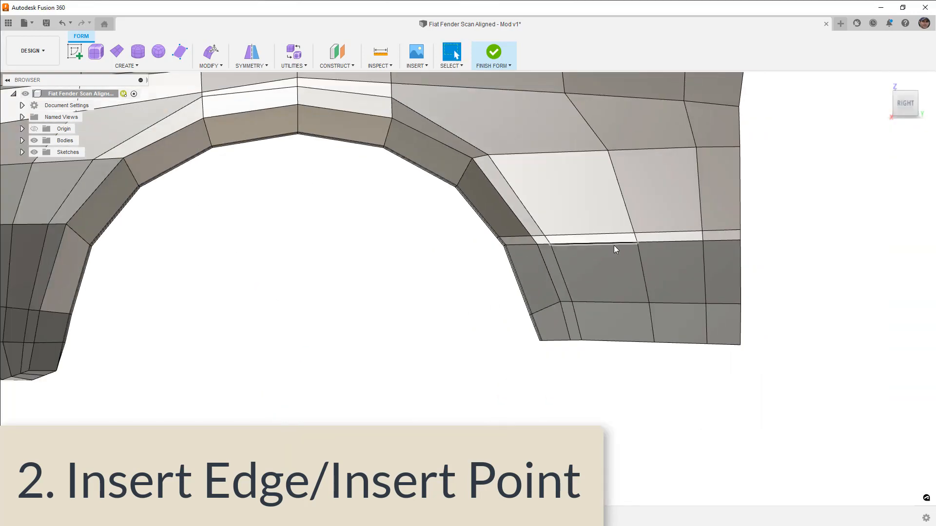
pyautogui.moveTo(615, 250); pyautogui.dragTo(704, 250)
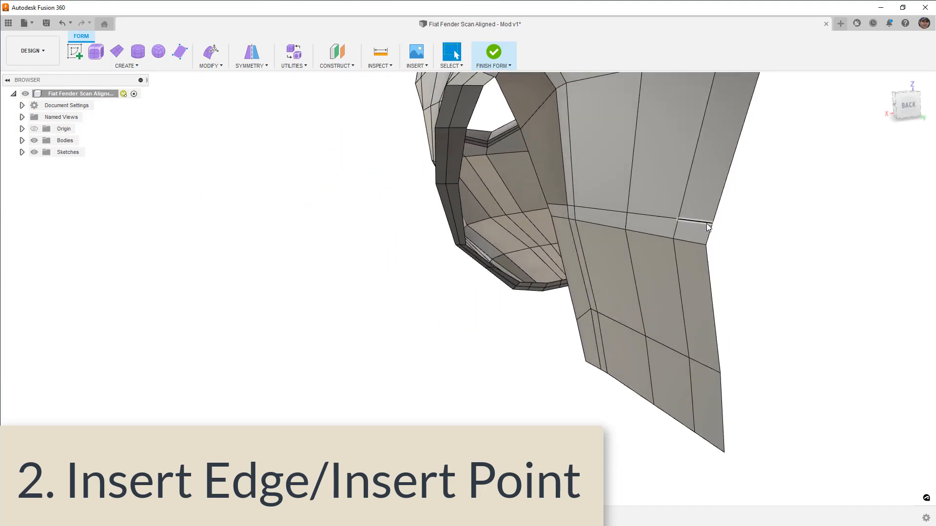
pyautogui.click(686, 225)
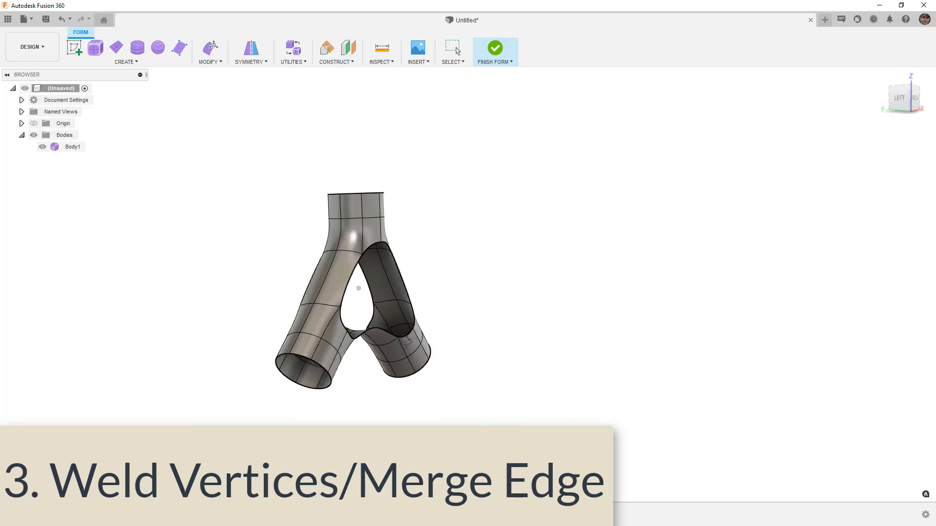
# Orbit the flat fender scan to view its smooth surface
pyautogui.moveTo(358, 299); pyautogui.dragTo(358, 335)
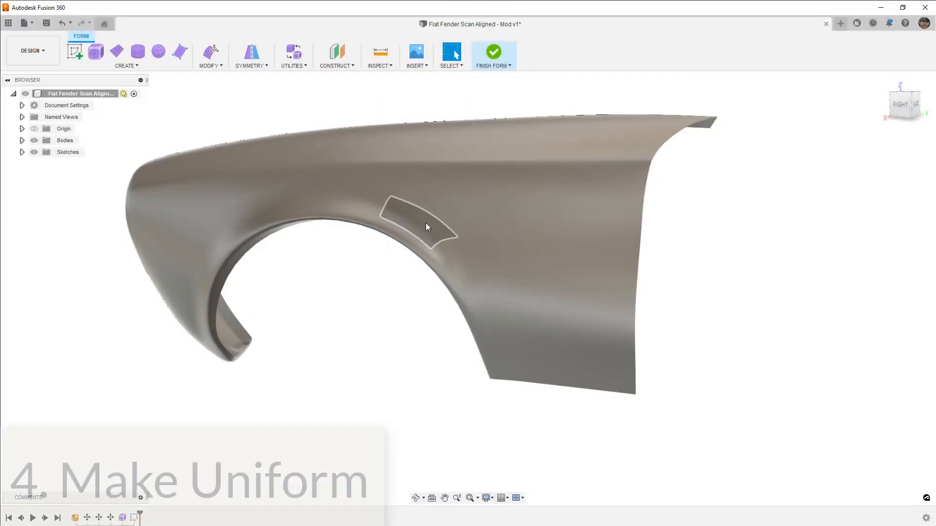
# Start Make Uniform and select the fender T-spline body
pyautogui.click(292, 57)
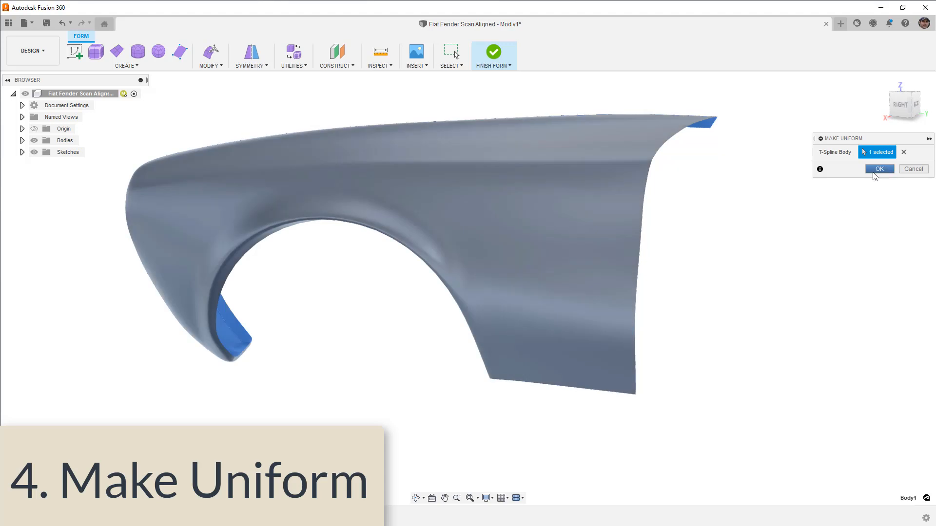
pyautogui.click(878, 169)
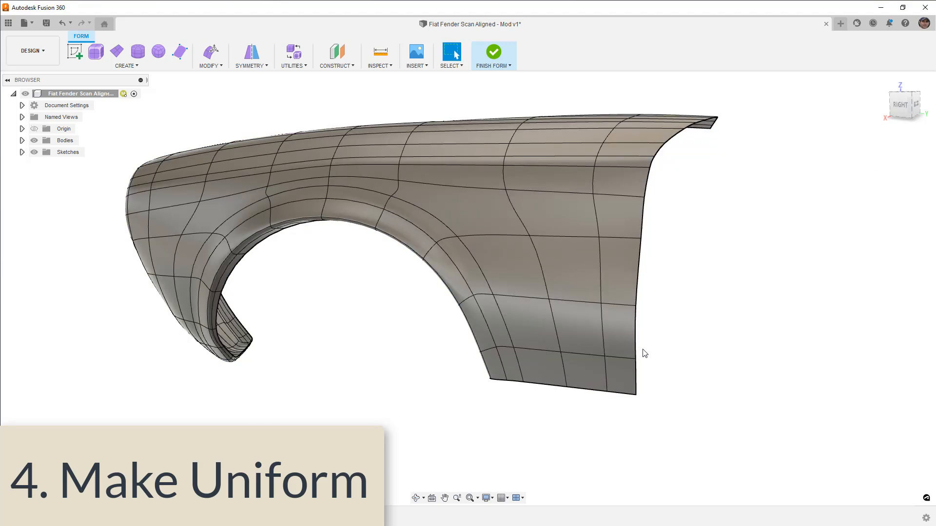
pyautogui.click(608, 335)
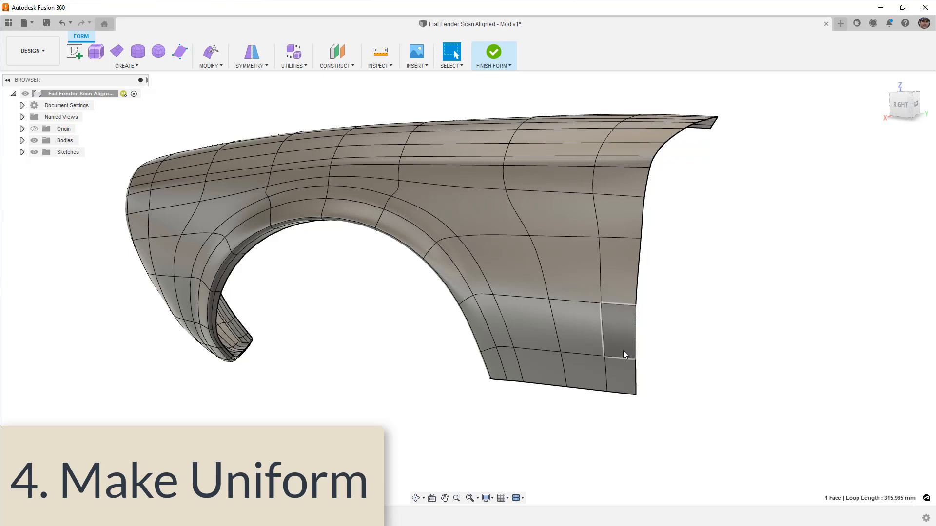
pyautogui.click(615, 335)
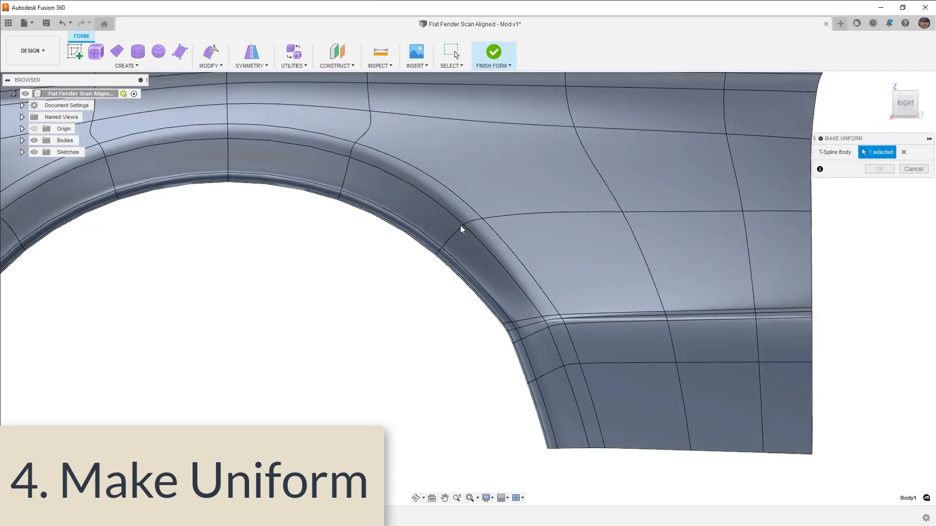
# Confirm Make Uniform on the fender body and inspect the evened face grid
pyautogui.click(879, 169)
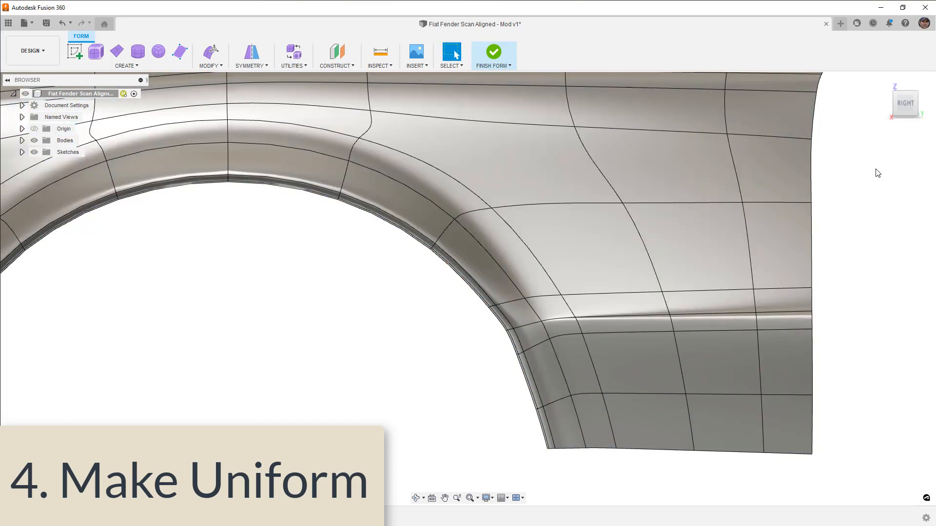
pyautogui.click(633, 364)
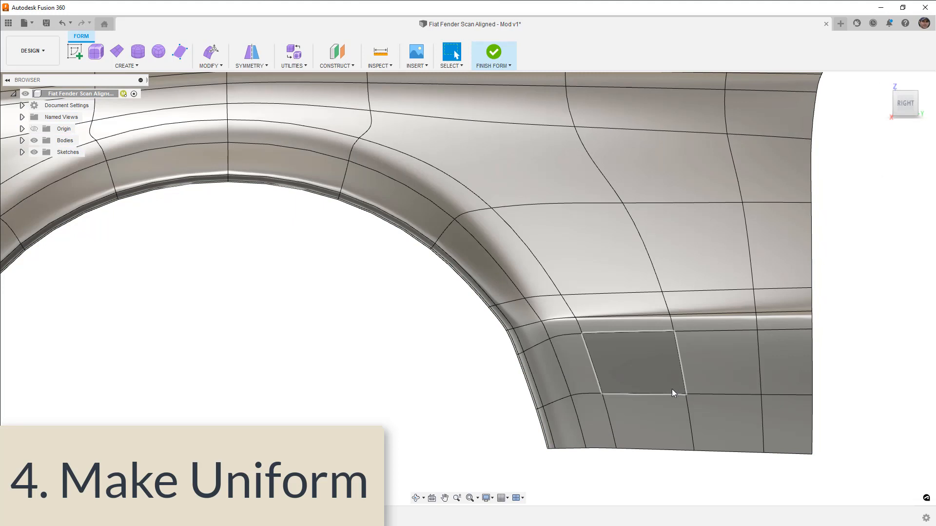
pyautogui.click(542, 368)
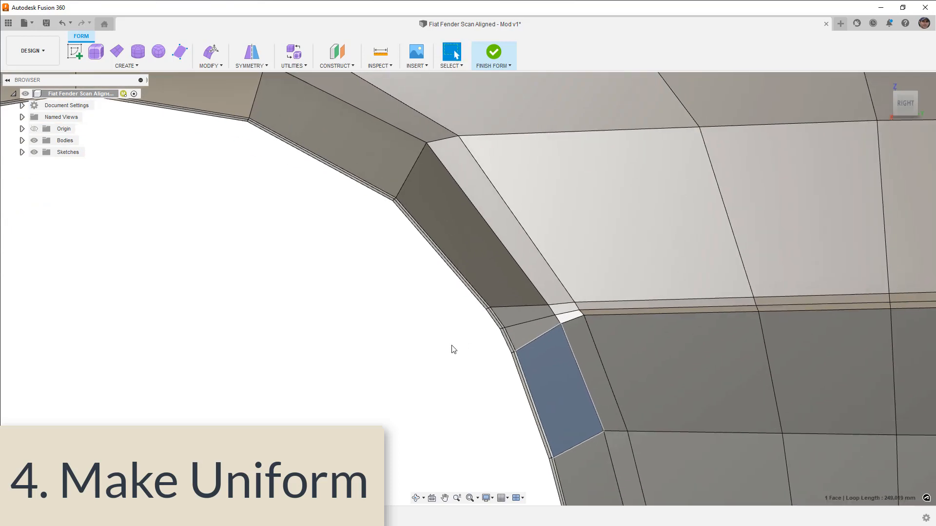
# Use Insert Point to add an edge across the narrow face at the arch corner
pyautogui.click(209, 65)
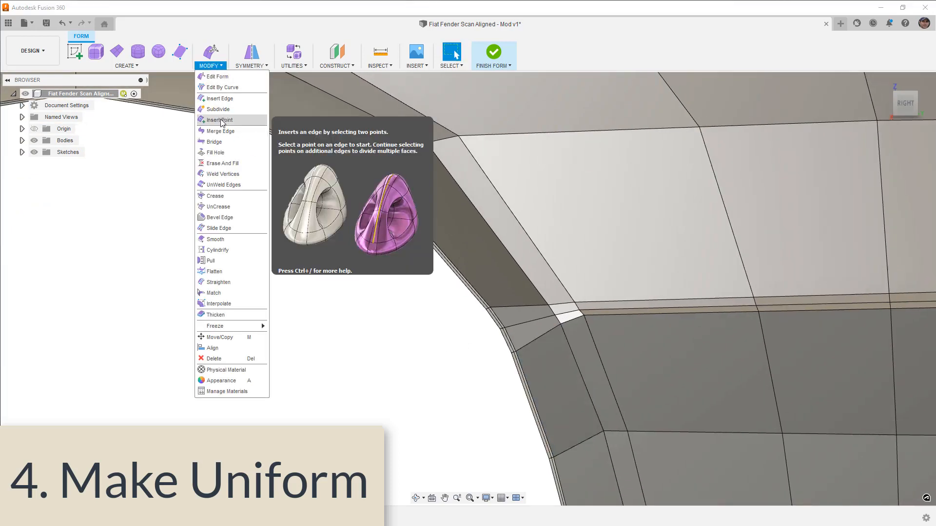
pyautogui.click(219, 119)
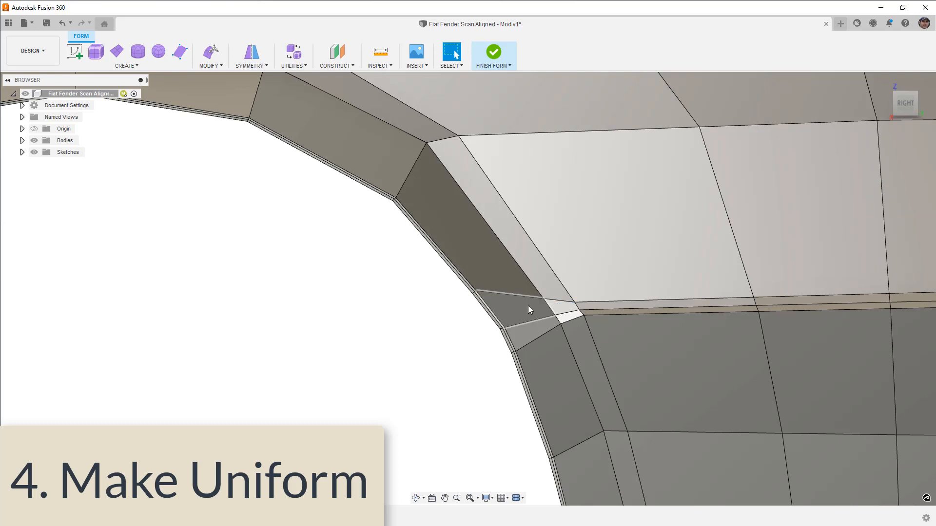
pyautogui.click(210, 56)
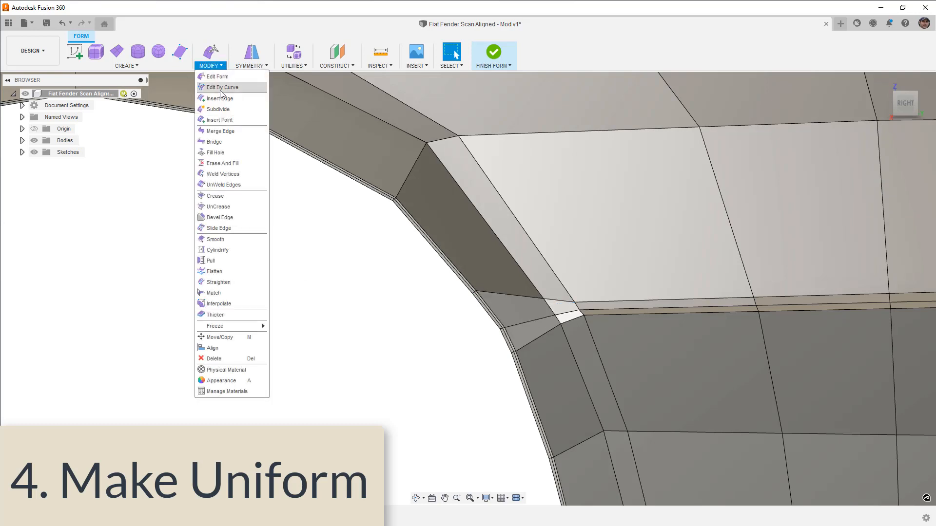
pyautogui.click(218, 119)
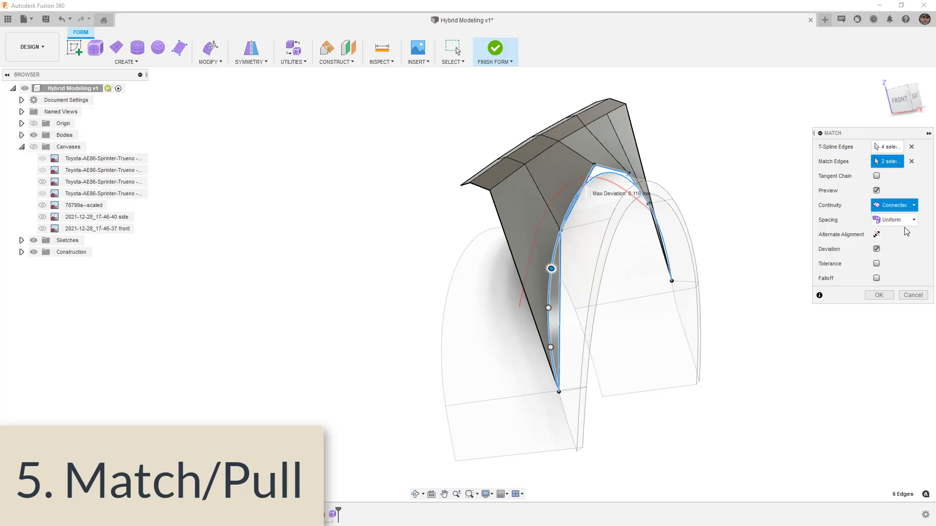
# Review the Match continuity options, trying curvature continuity
pyautogui.click(895, 205)
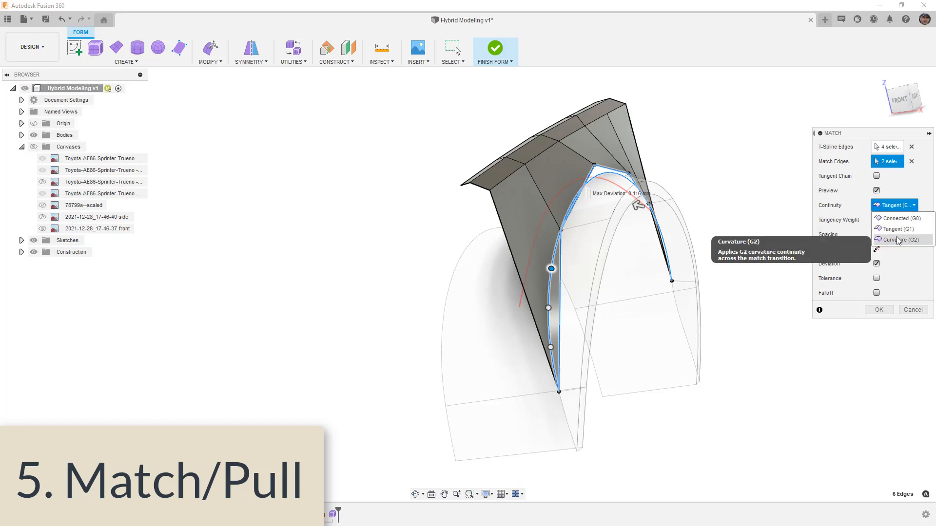
pyautogui.click(903, 217)
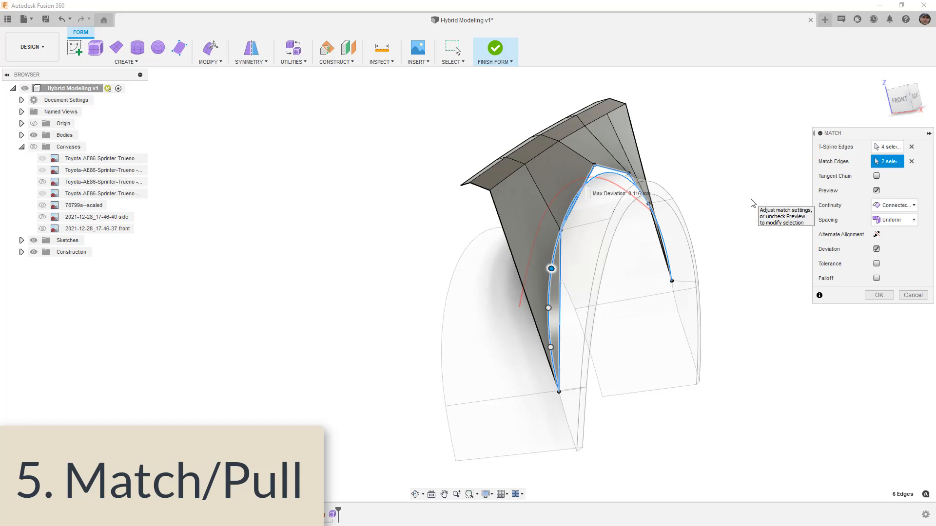
pyautogui.moveTo(744, 201)
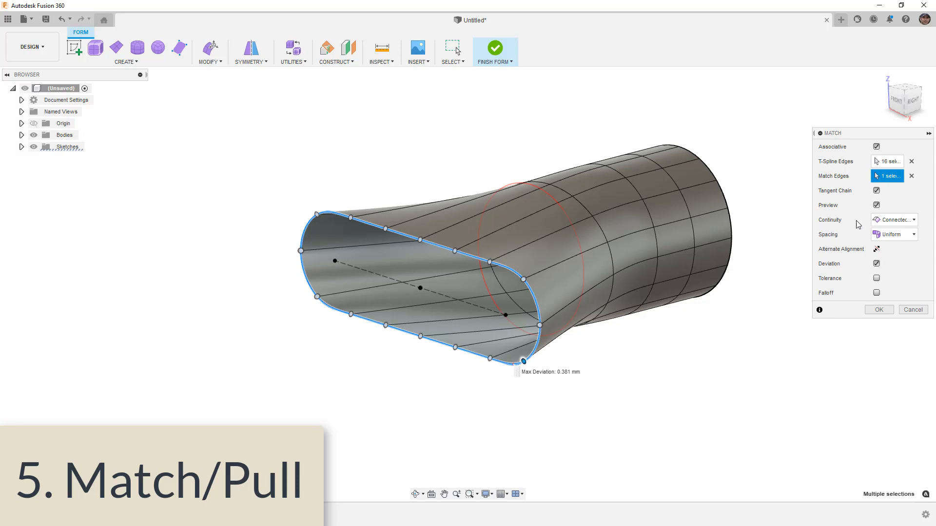
# Apply Match to the duct end with Uniform spacing and Connected (G0) continuity
pyautogui.click(894, 234)
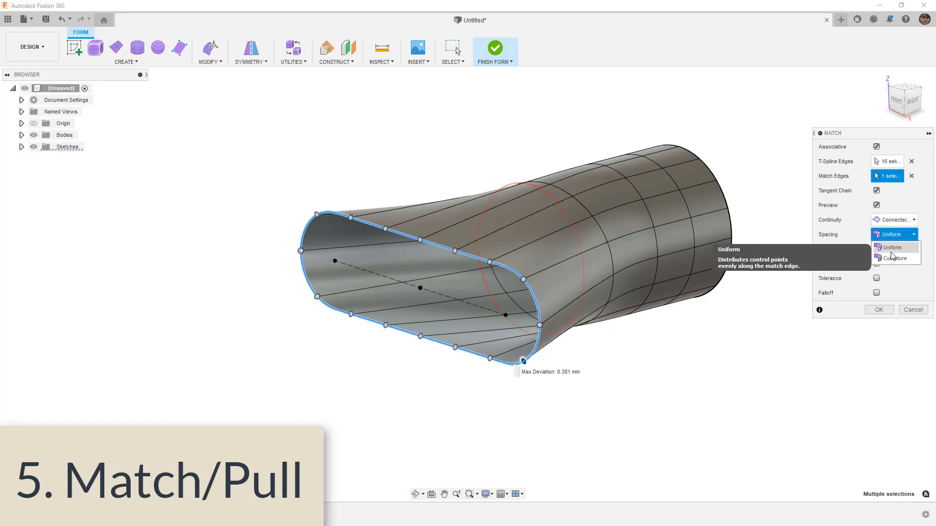
pyautogui.click(894, 220)
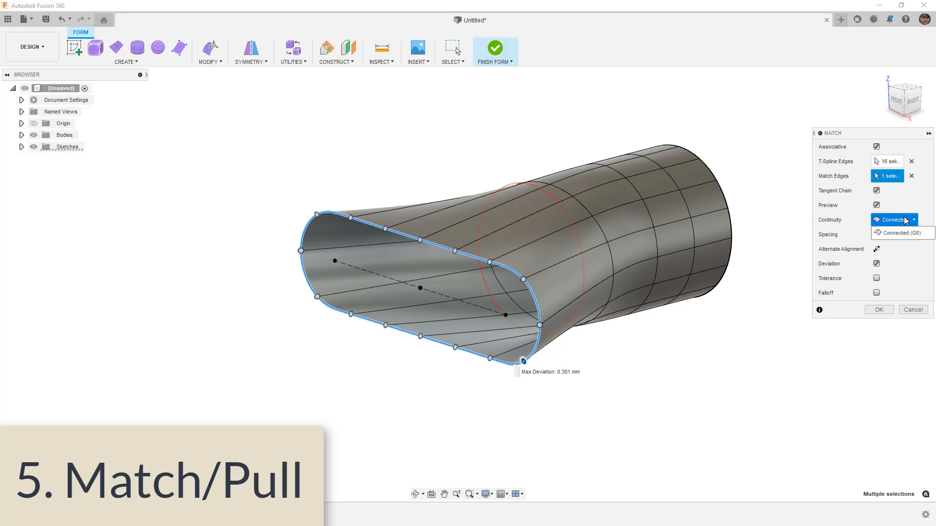
pyautogui.click(894, 220)
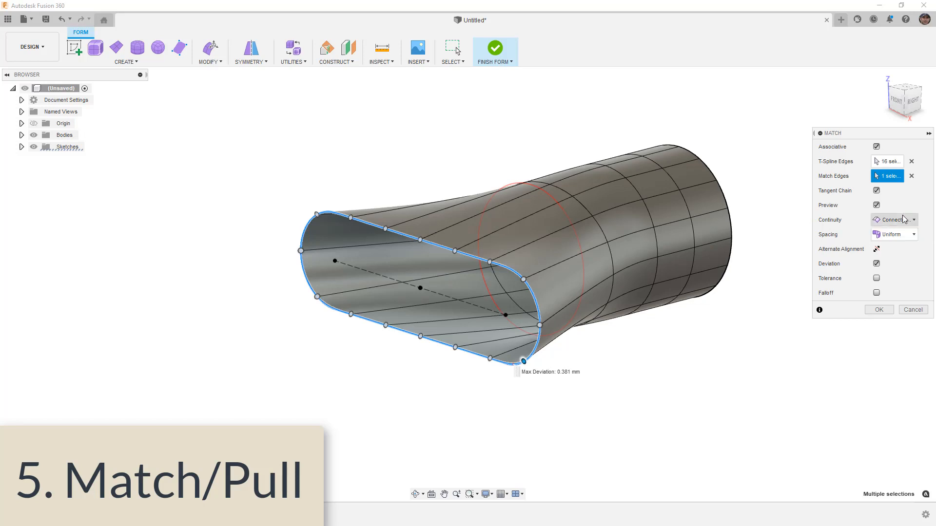
pyautogui.click(878, 309)
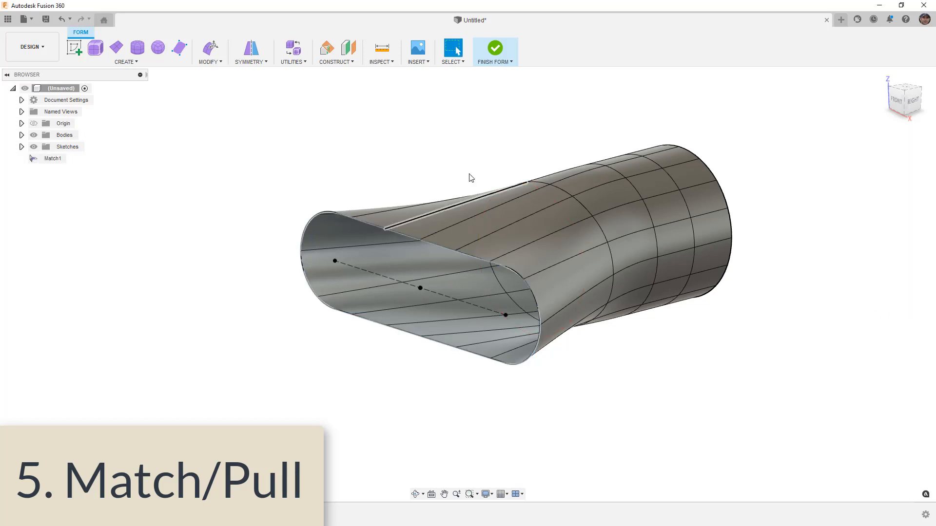
# Finish the form into a solid body and bring up actions for Sketch1 in the browser
pyautogui.click(495, 48)
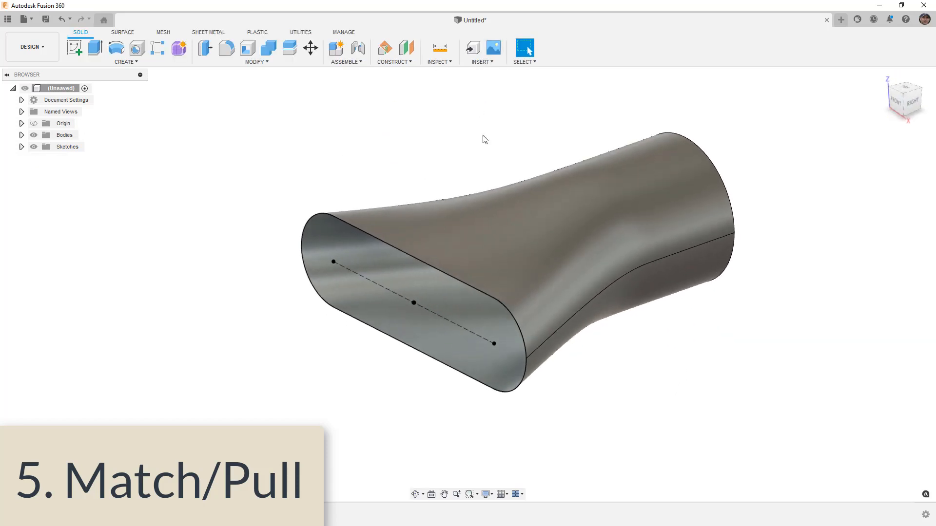
pyautogui.click(21, 148)
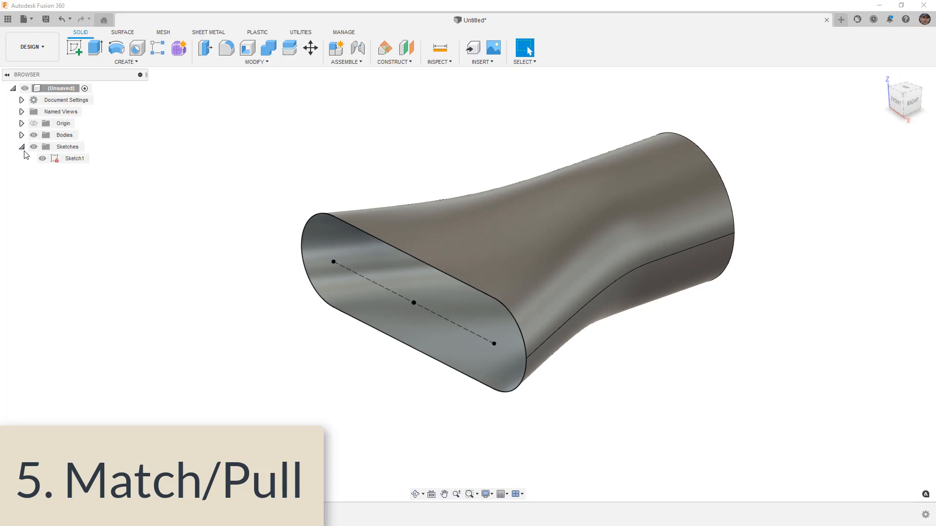
pyautogui.rightClick(76, 158)
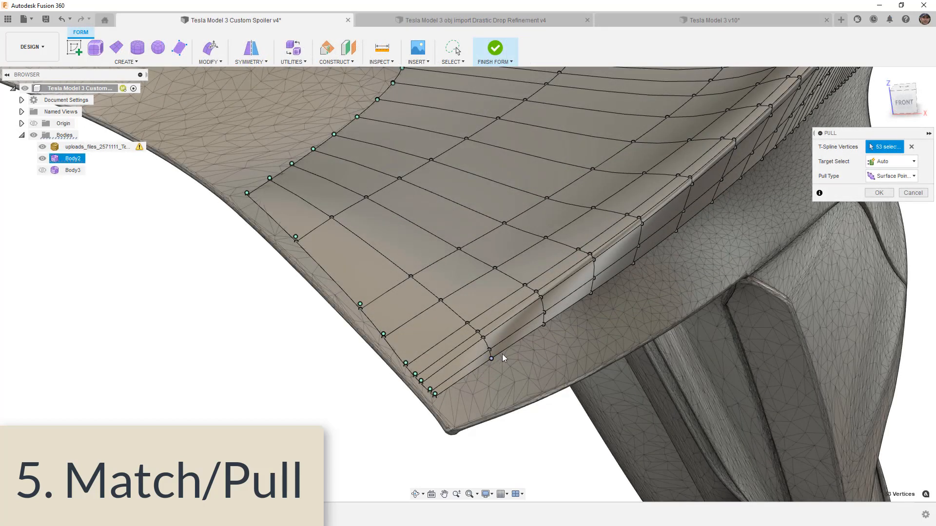
# Window-select the 53 spoiler vertices to pull onto the scanned mesh surface
pyautogui.moveTo(503, 358); pyautogui.dragTo(623, 276)
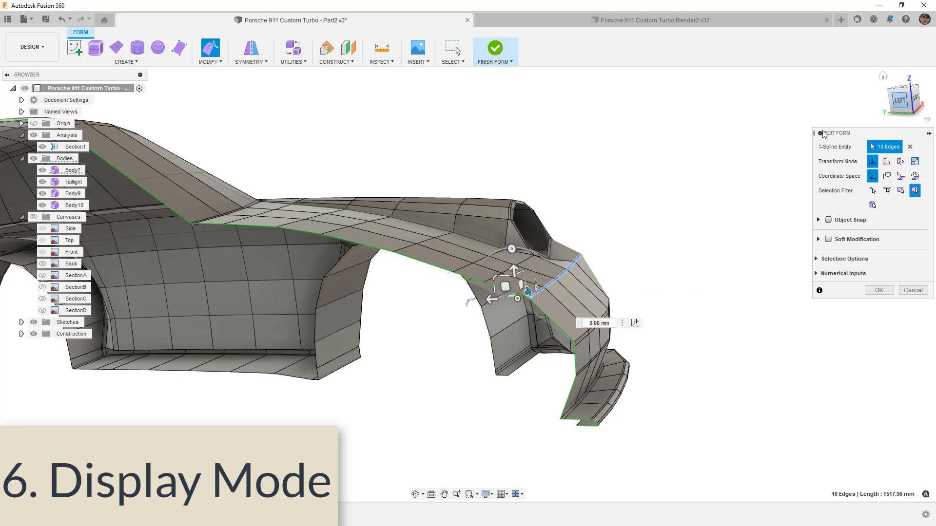
# Drag the translate manipulator to shift the ten-edge loop along the wheel arch
pyautogui.moveTo(504, 287); pyautogui.dragTo(497, 288)
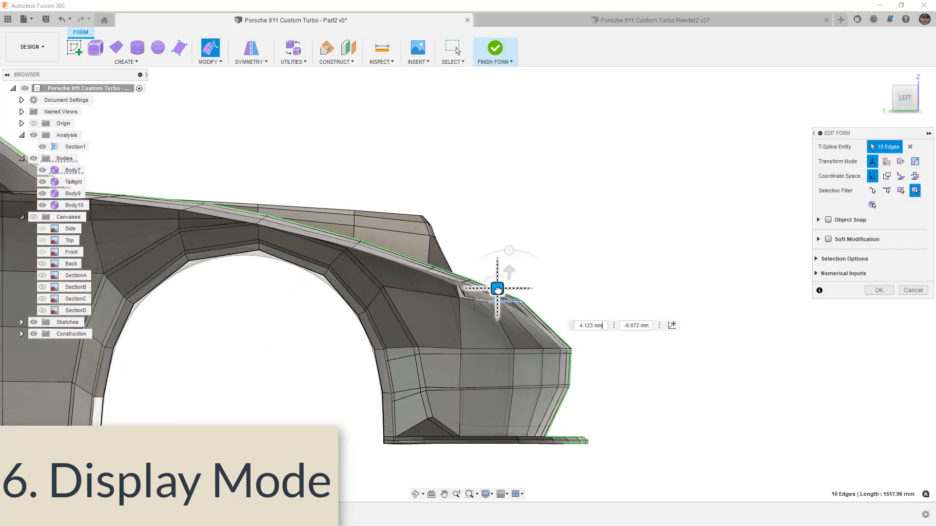
pyautogui.moveTo(497, 289); pyautogui.dragTo(495, 293)
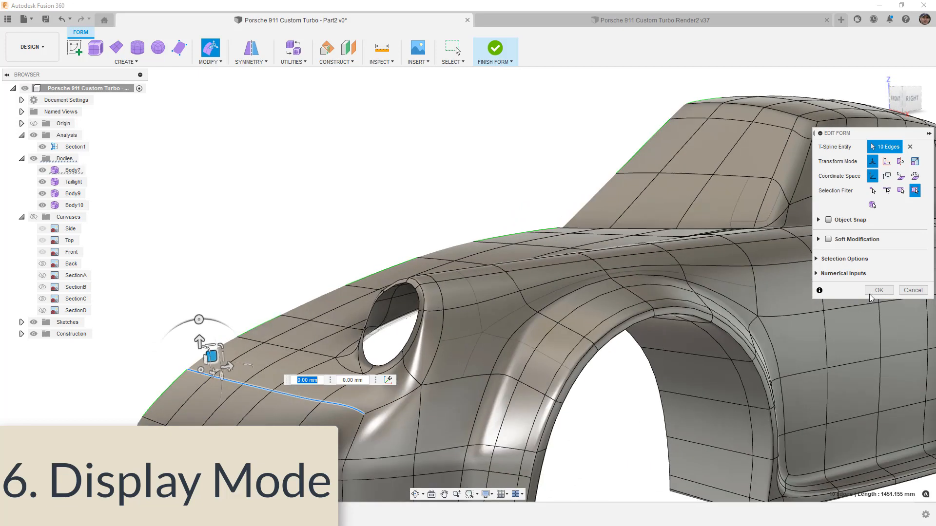
# Confirm the edge move, then apply Utilities > Make Uniform to Body7
pyautogui.click(291, 52)
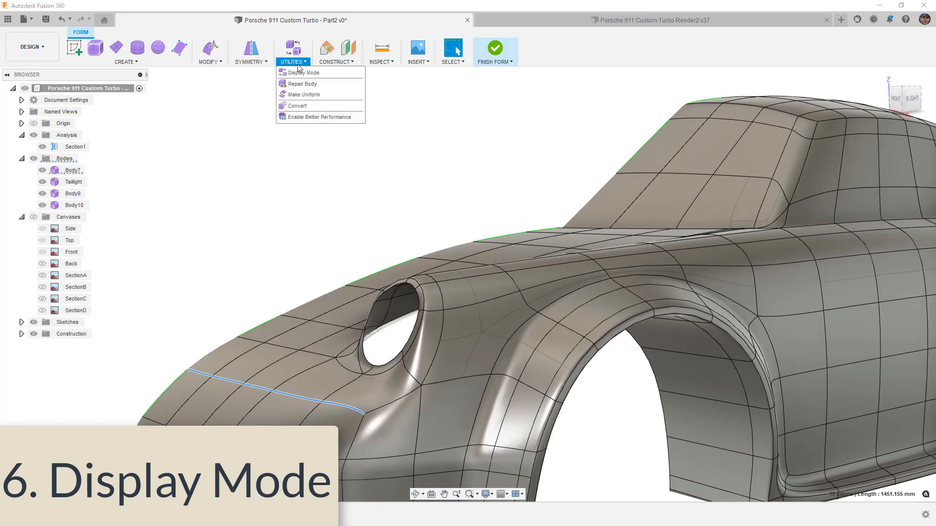
pyautogui.click(304, 94)
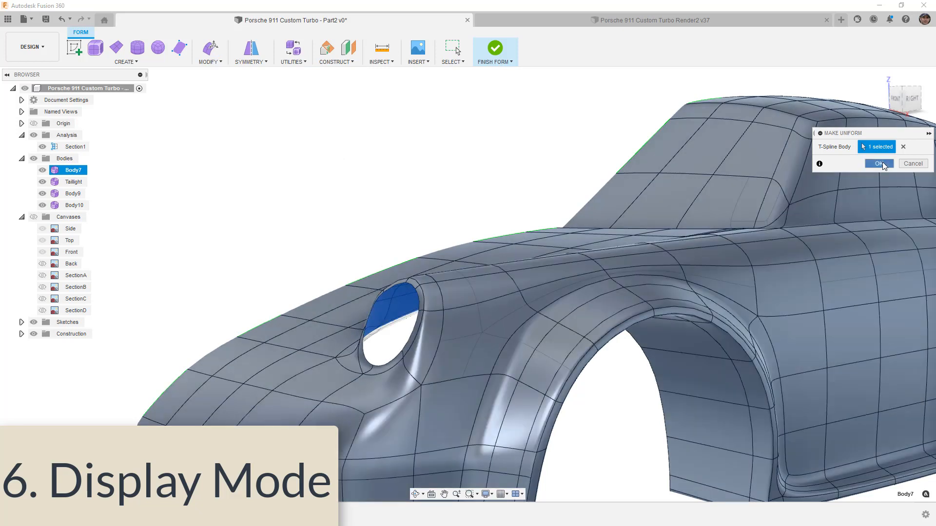
pyautogui.click(879, 164)
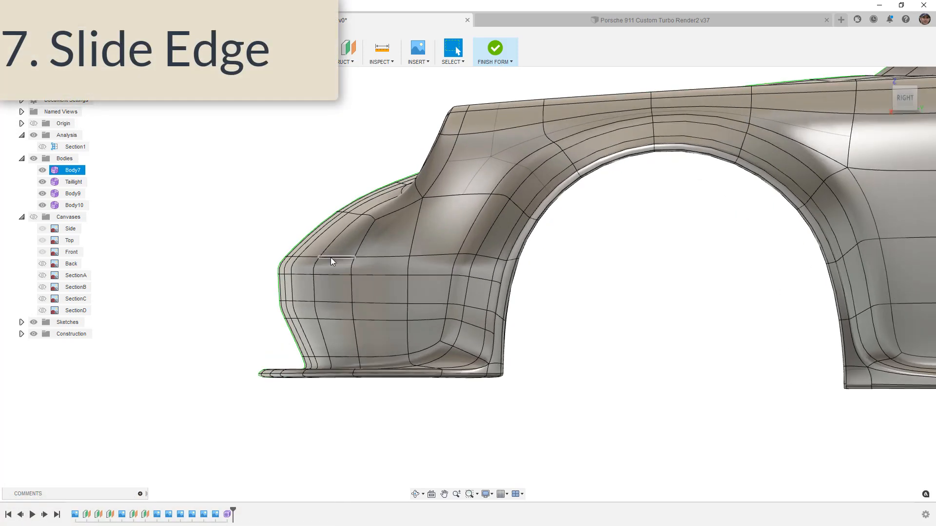
# Insert an edge loop at location 0.50 between the 26 selected rear-fender edges
pyautogui.rightClick(331, 259)
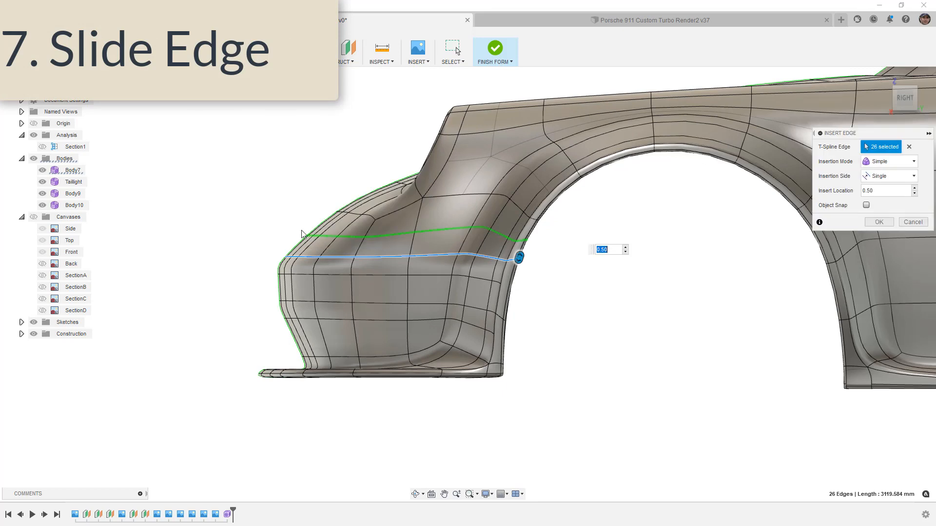
pyautogui.moveTo(306, 237)
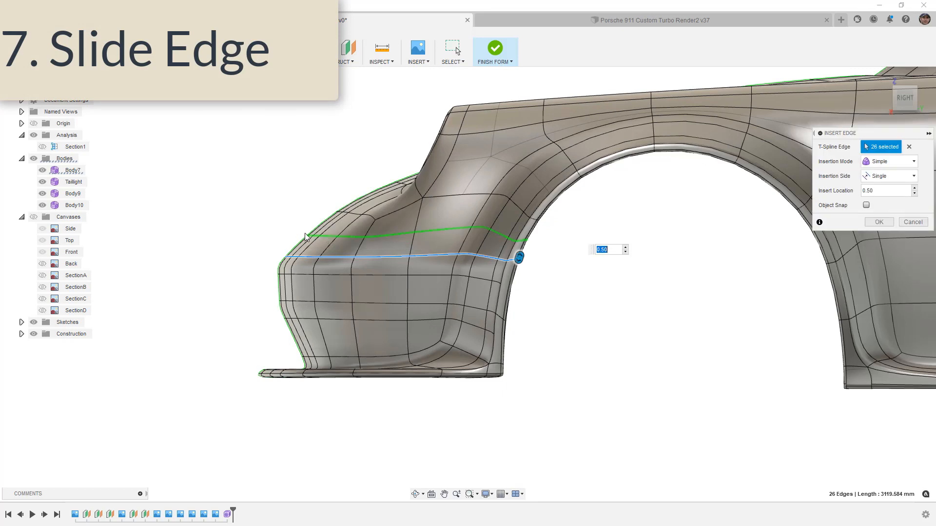
pyautogui.moveTo(722, 232)
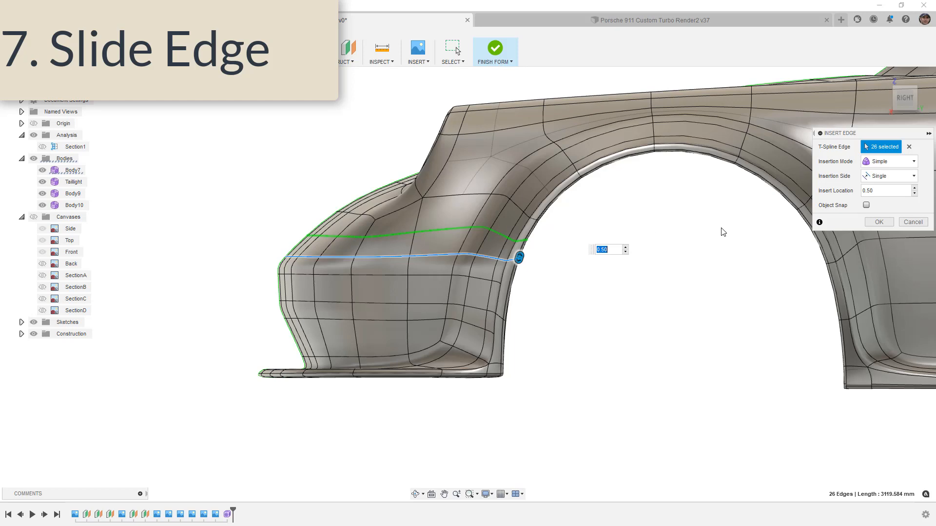
pyautogui.click(877, 222)
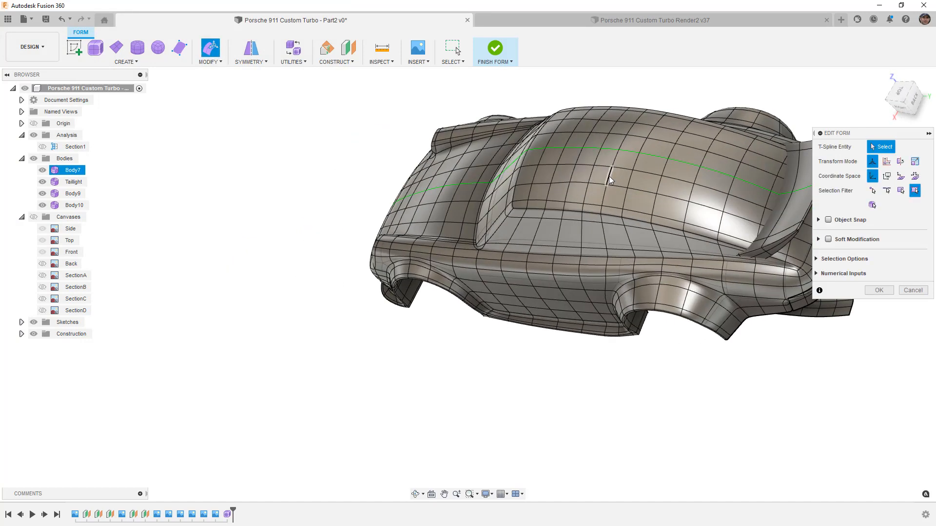
# Switch to the Top view via the ViewCube to see the roof and hood face layout
pyautogui.click(611, 180)
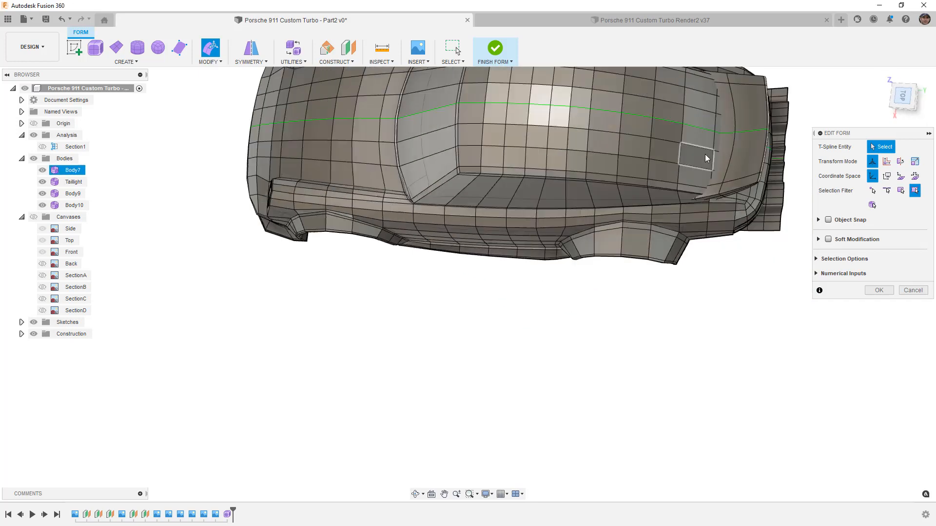
pyautogui.click(903, 96)
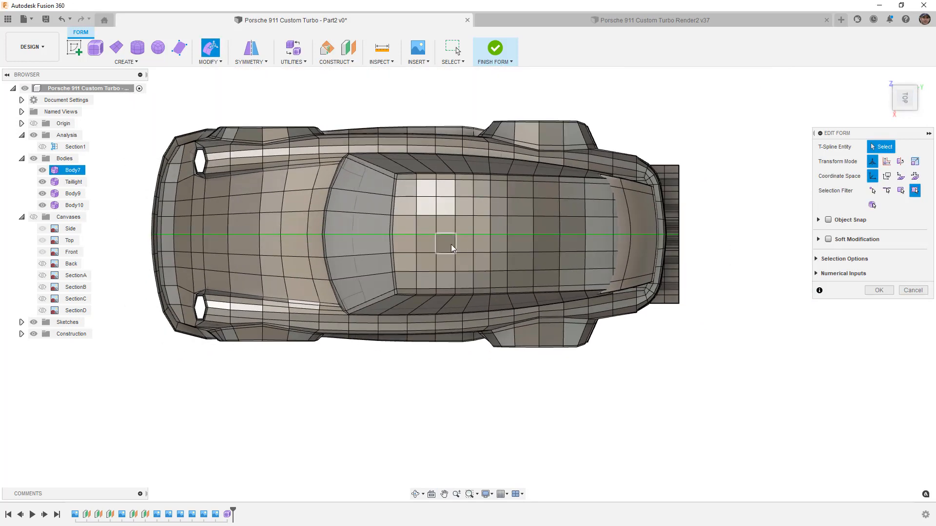